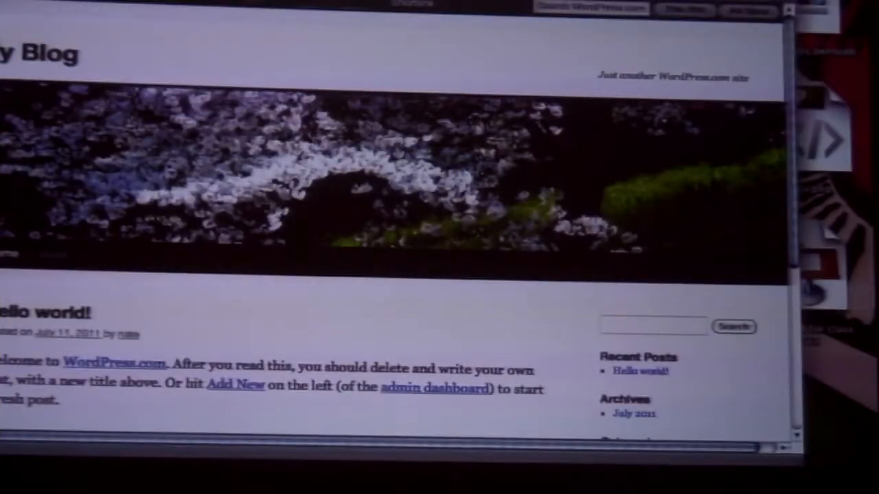
Scroll down the blog's front page on the way to the admin posts list
scroll(down, 3)
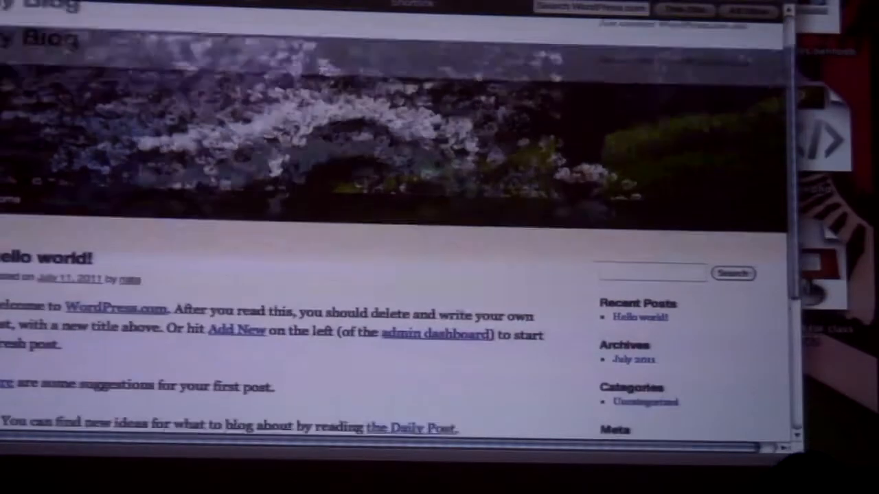
scroll(down, 3)
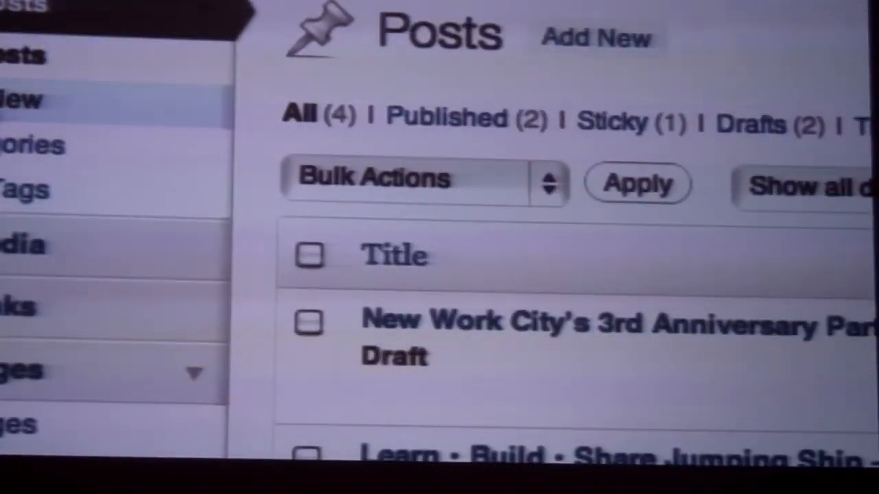
Start a blank new post with the cursor in its title field
click(594, 38)
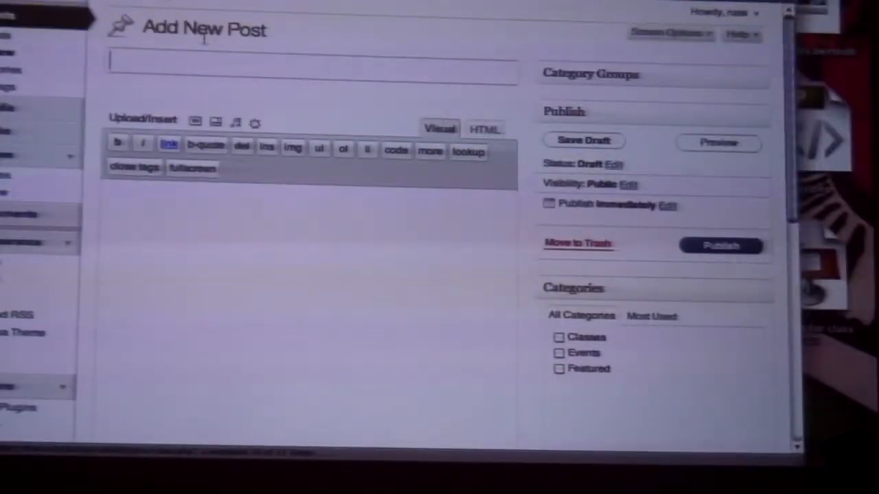
click(438, 128)
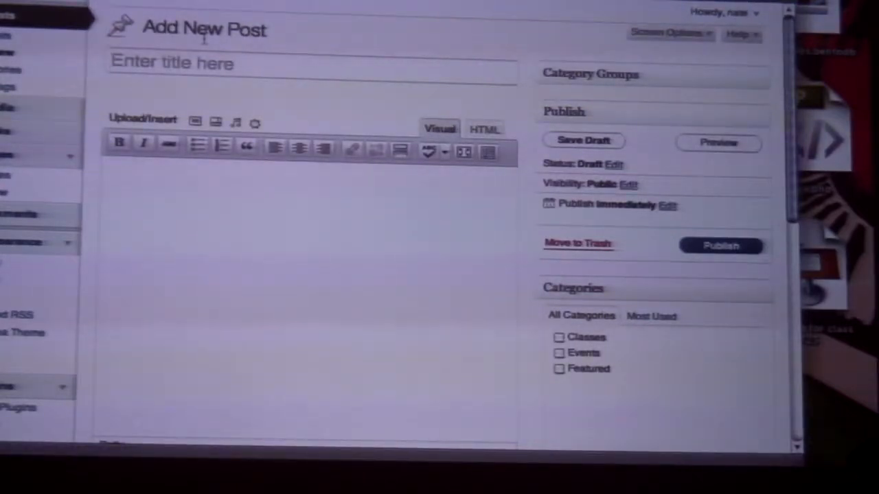
Title the post 'Hello WordPress Meetup!!'
text(Helo)
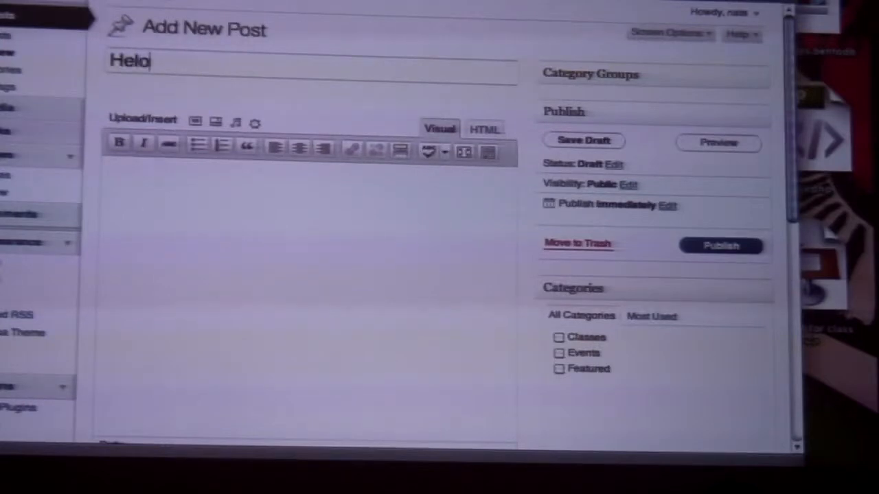
text(lo)
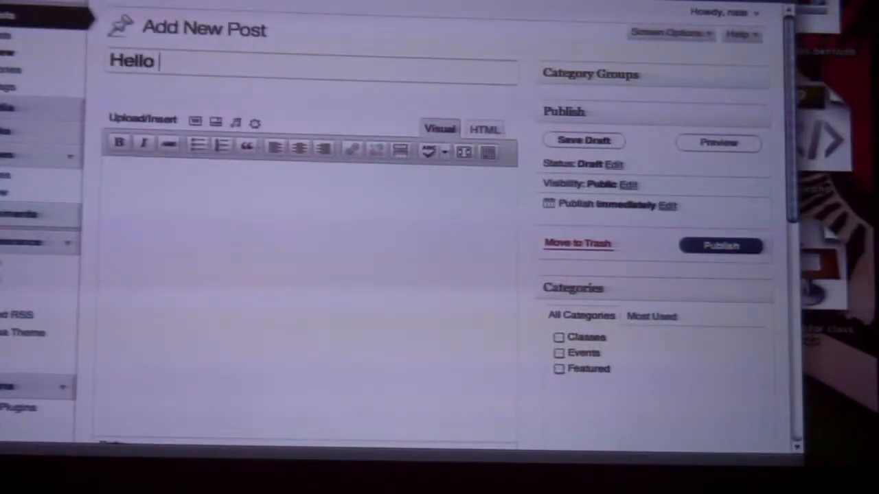
text(WordPress Meetup)
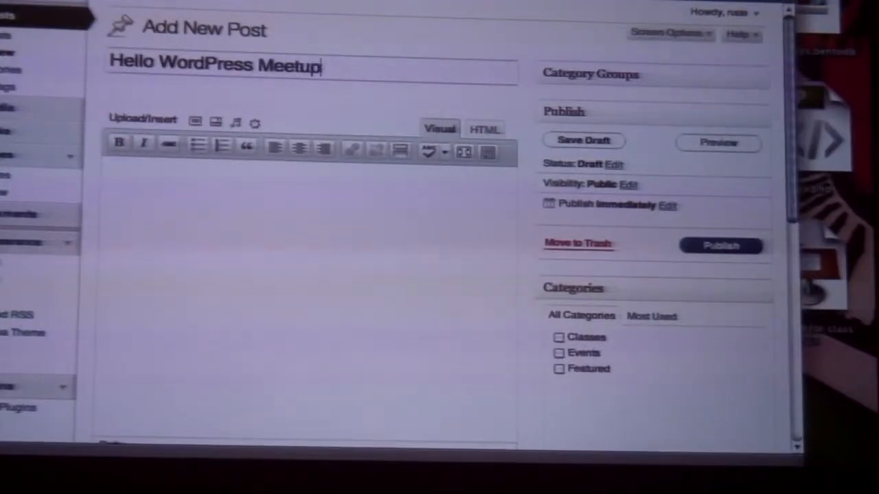
text(!!)
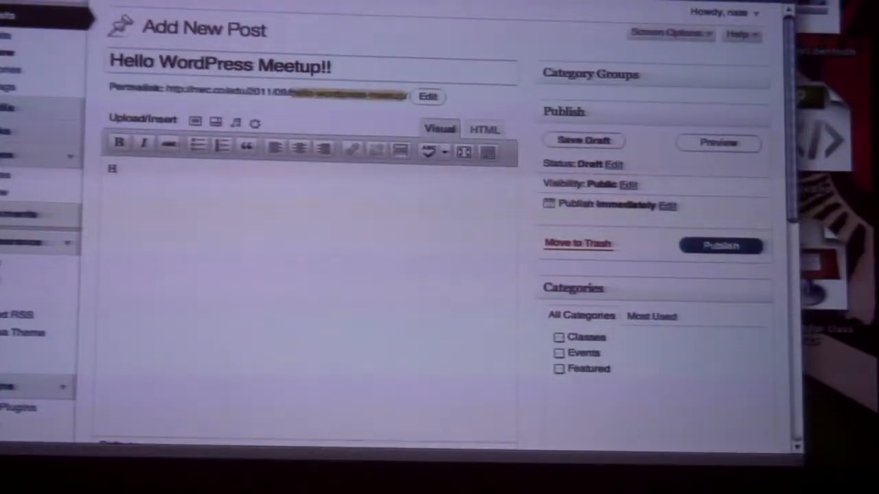
Write a body sentence about testing what a post looks like on a WordPress site
text(Hello we are testing out)
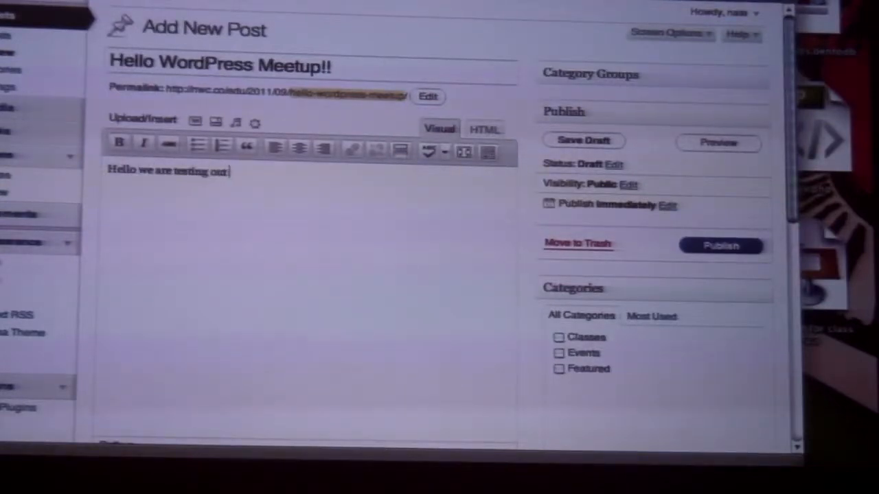
text(what a post)
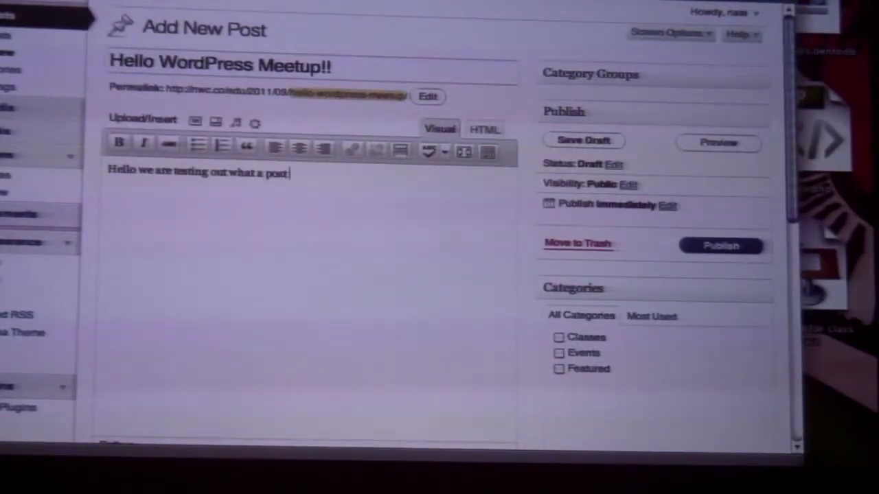
text(looks like on a)
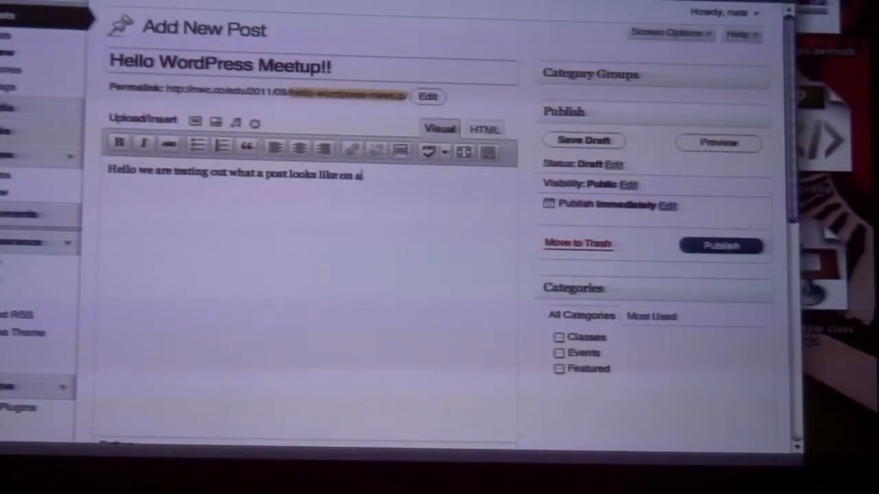
text(Word)
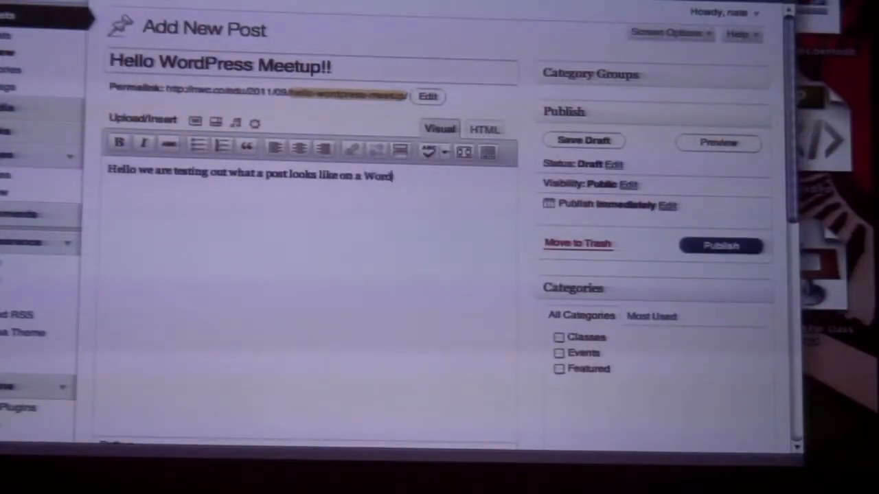
text(Press)
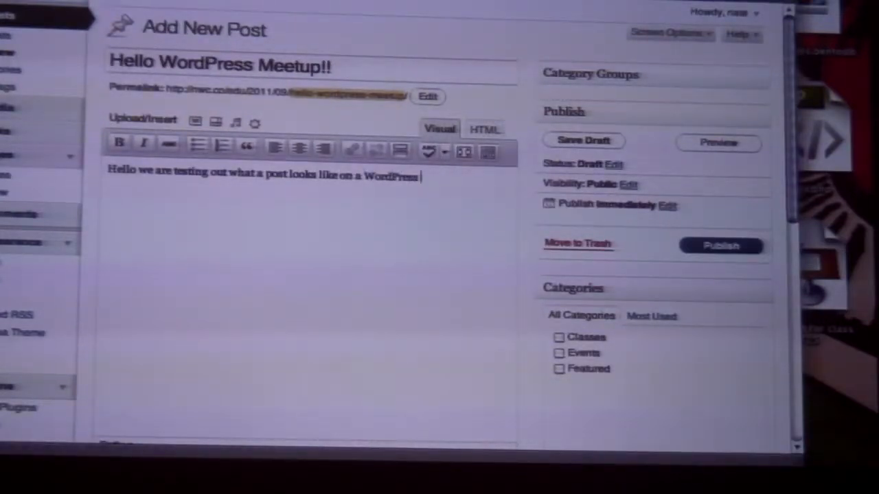
text(site.)
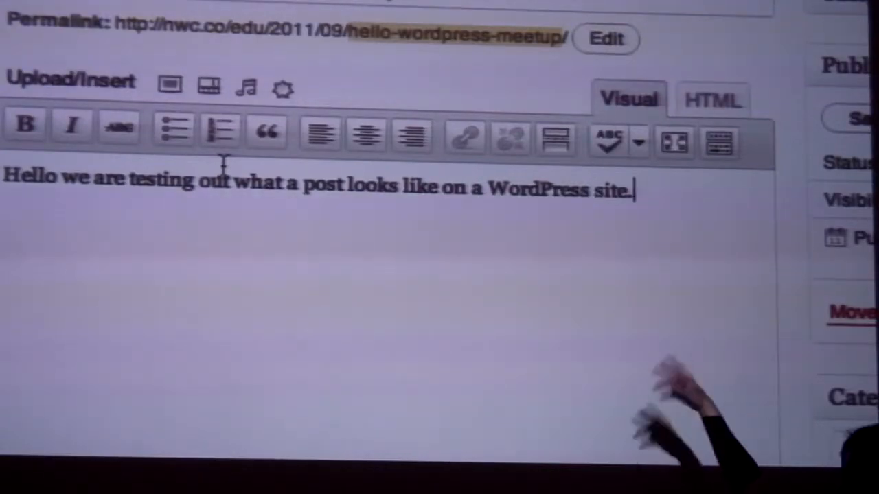
mouse_move(673, 412)
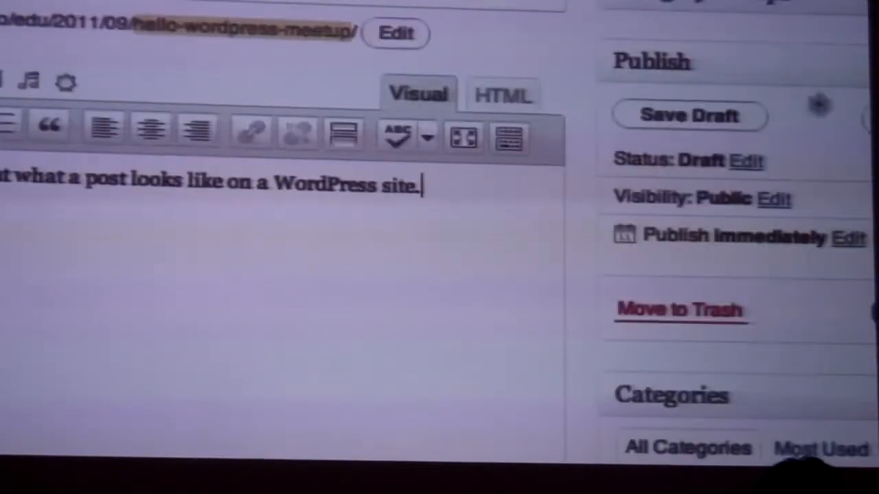
click(502, 94)
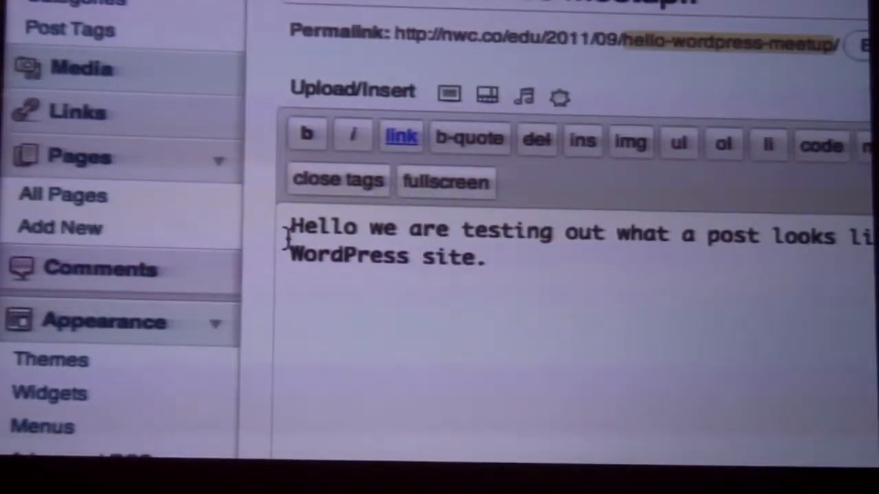
text(<a hkdfajk)
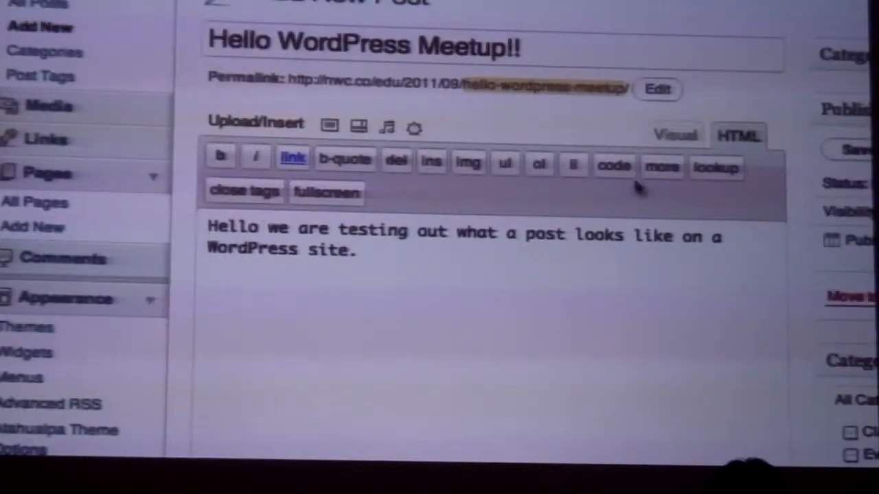
click(674, 134)
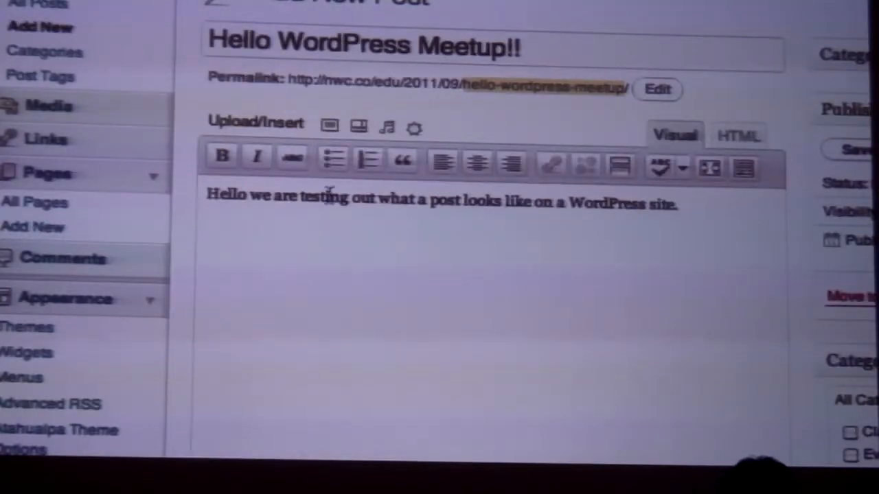
Bold the word 'testing' and add the line 'my consulting page click here'
double_click(323, 200)
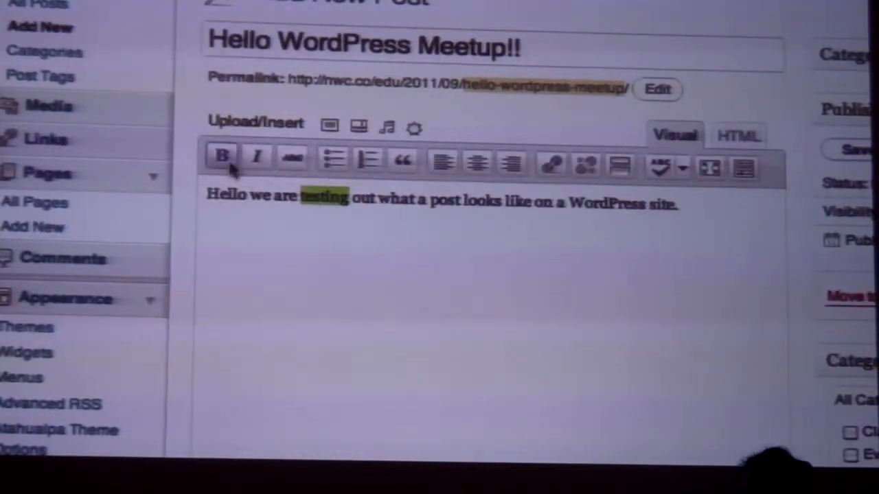
mouse_move(221, 159)
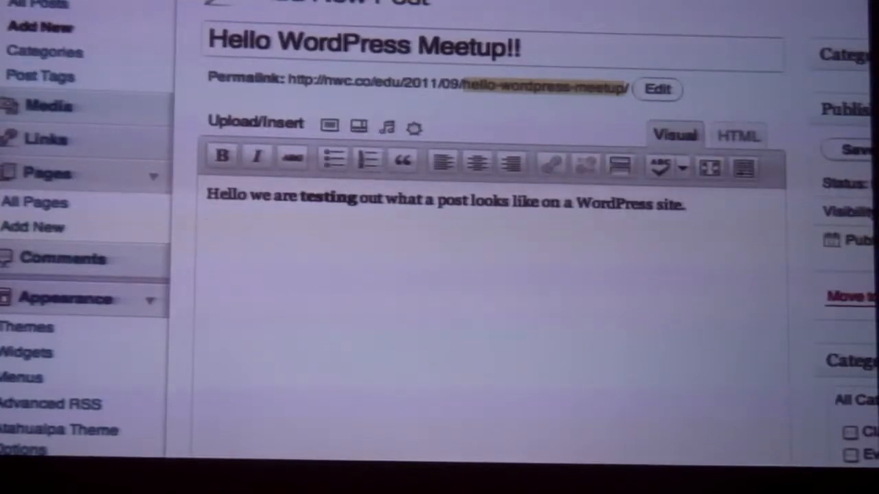
text(my)
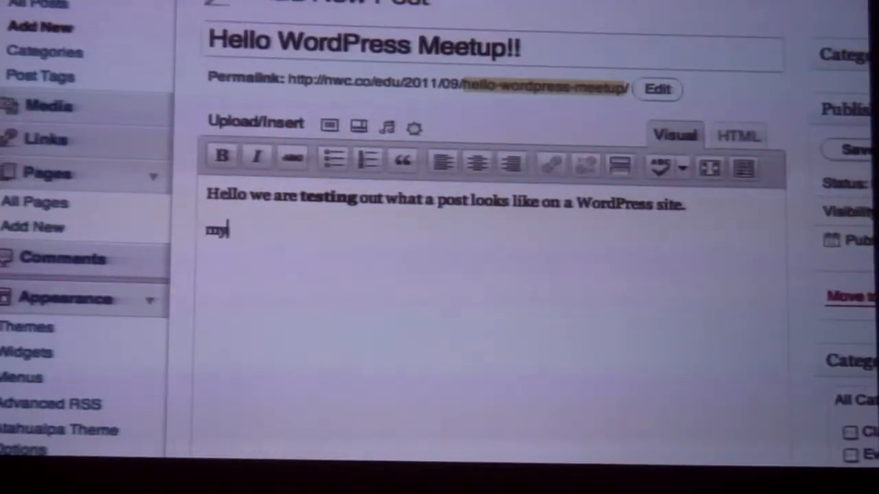
text(consulting.)
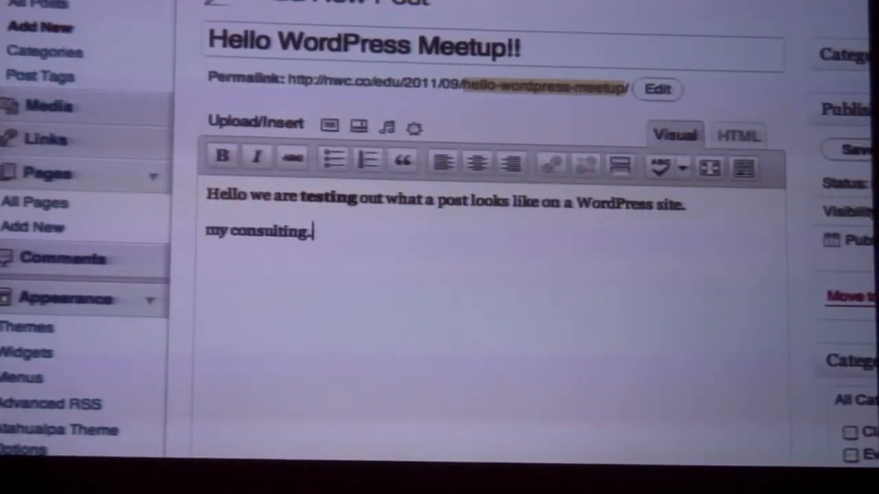
text(page)
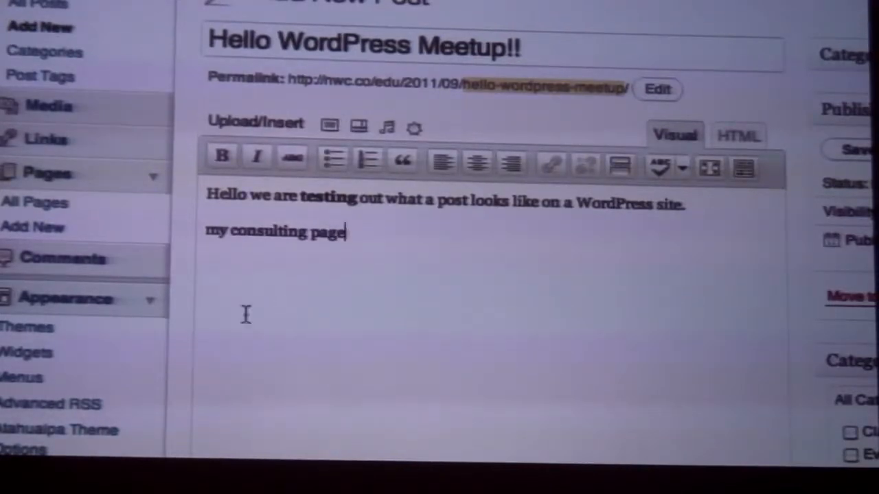
text(click here)
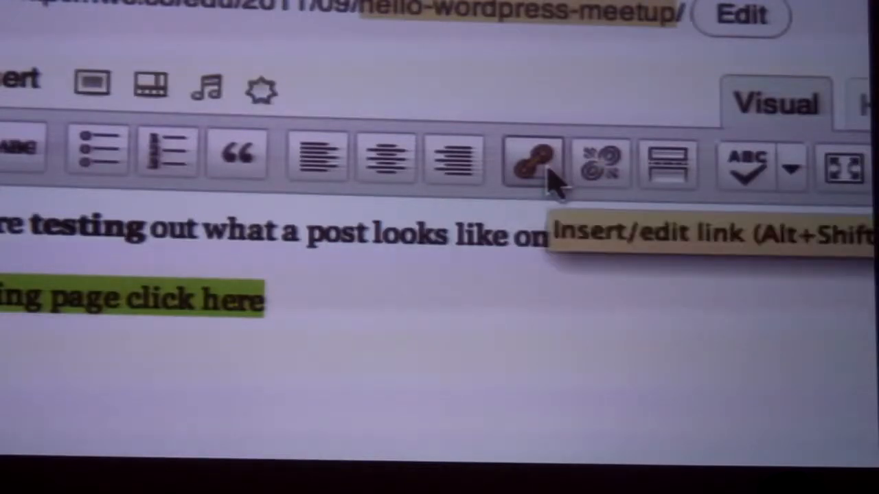
Link 'my consulting page click here' to the pedestrianconsulting web address
click(532, 161)
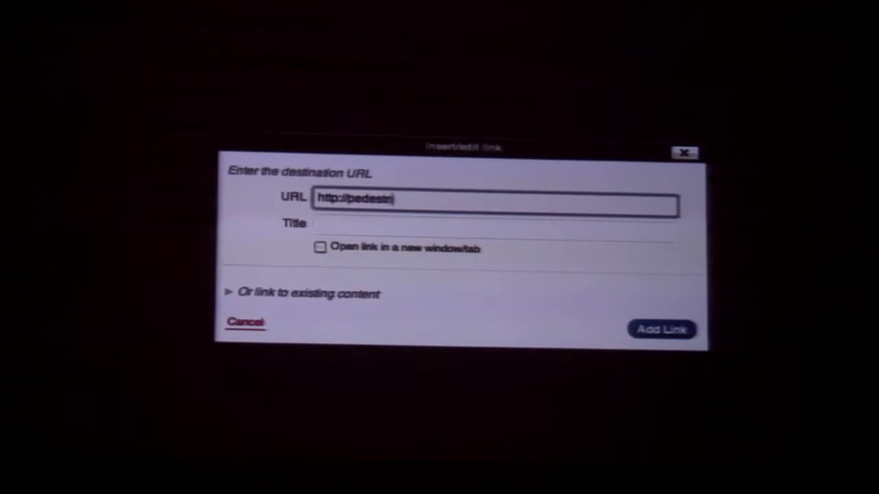
text(anconsulting)
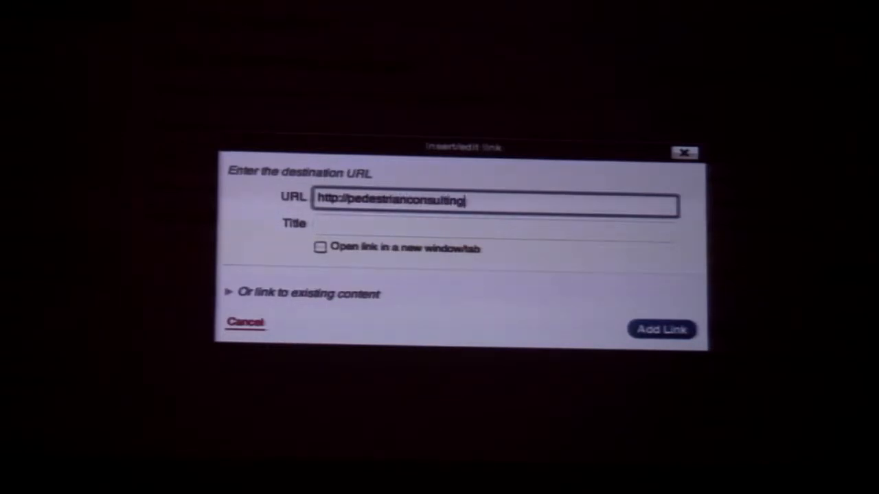
click(661, 329)
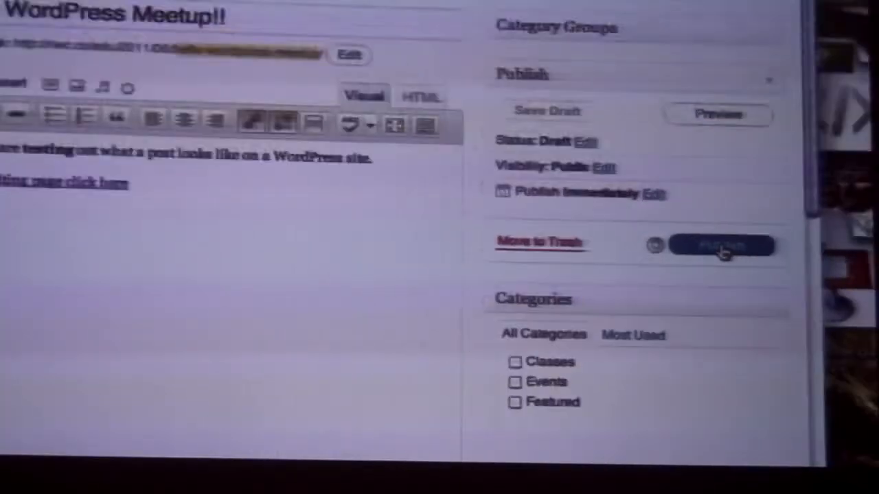
Publish the 'Hello WordPress Meetup!!' post
click(720, 246)
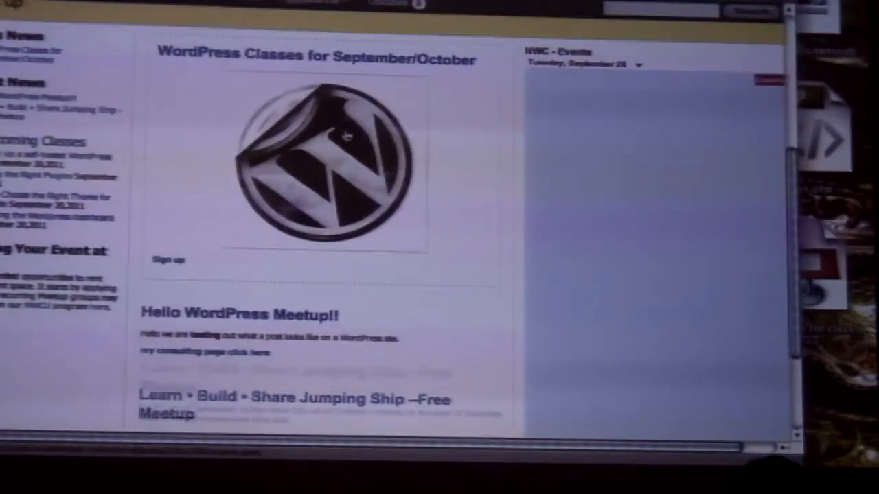
Scroll the live front page to see the new post and its linked line
scroll(down, 3)
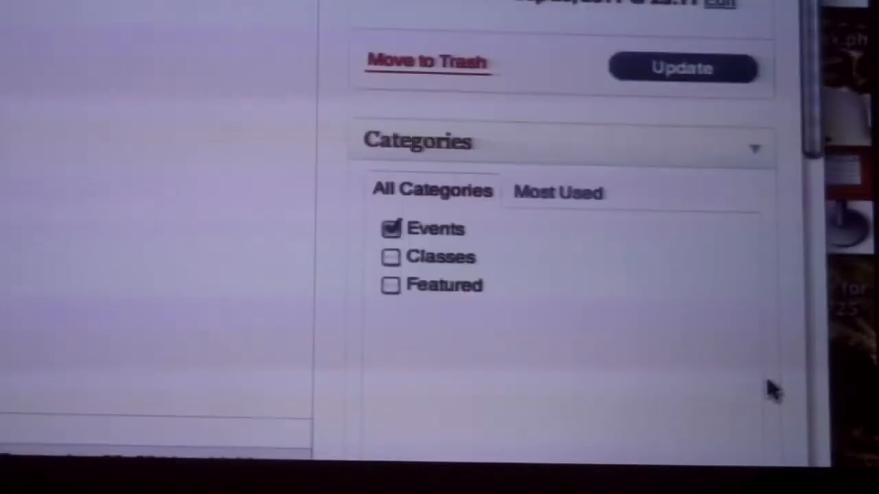
scroll(down, 3)
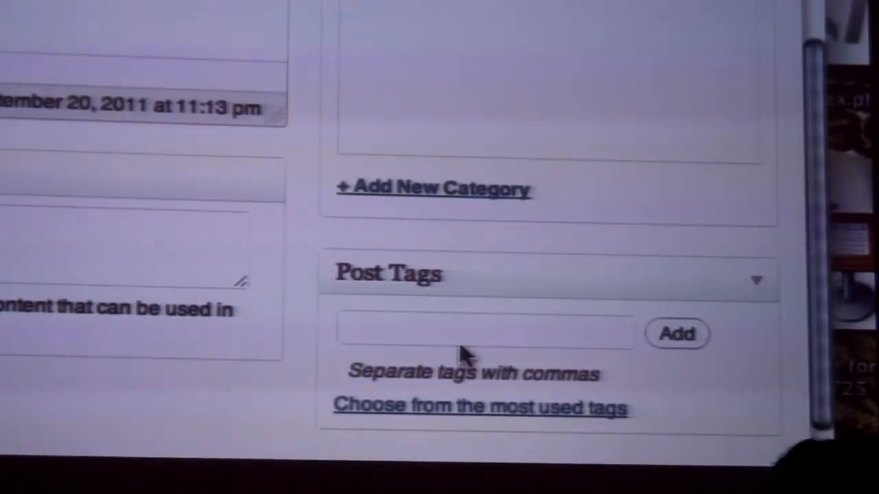
Enter the comma-separated tags cooking, cheese, pasta and bread in Post Tags
click(485, 332)
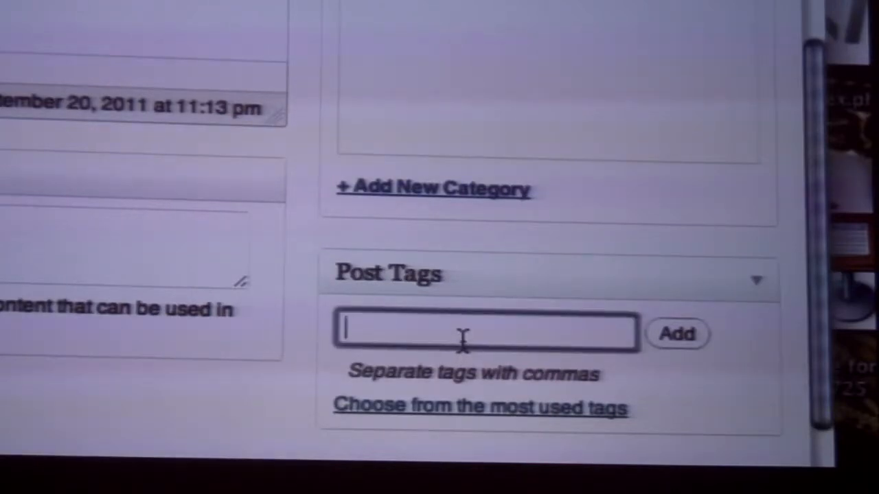
text(cooking,)
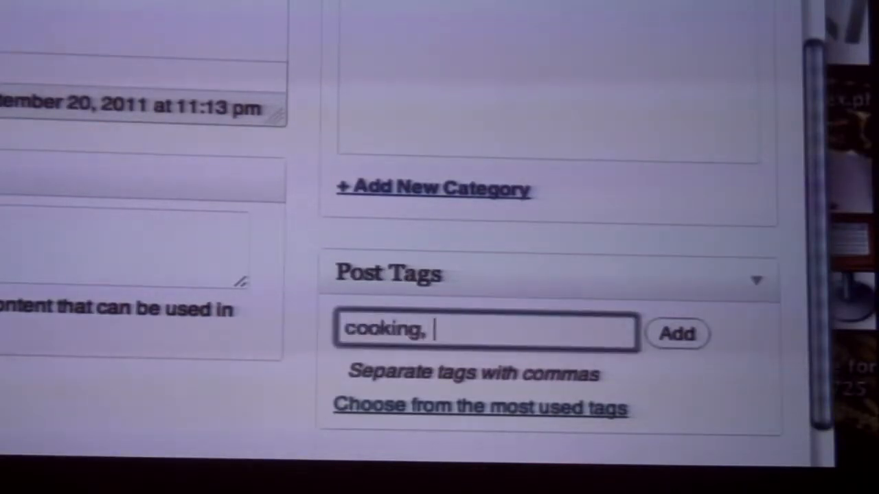
text(ches)
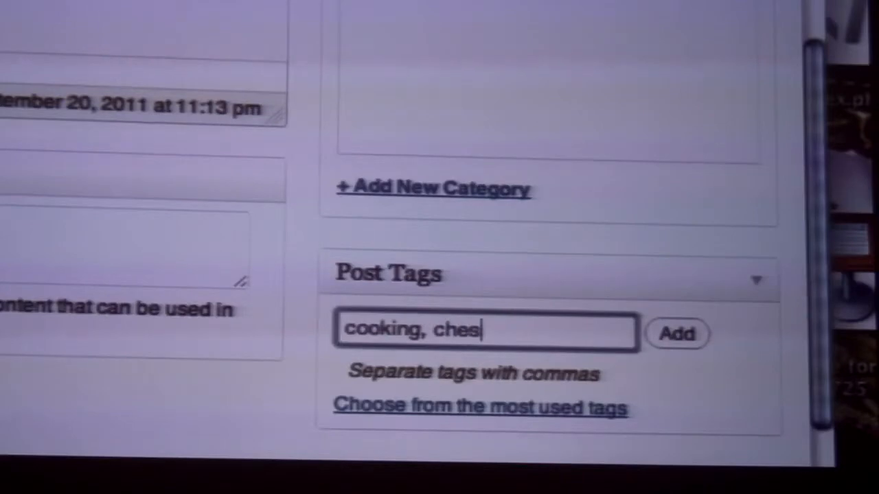
text(e, pasta)
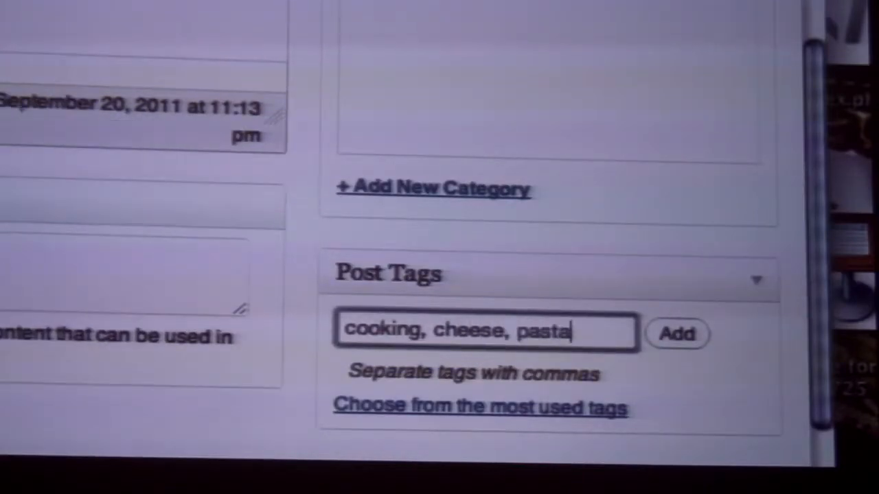
text(, bread,)
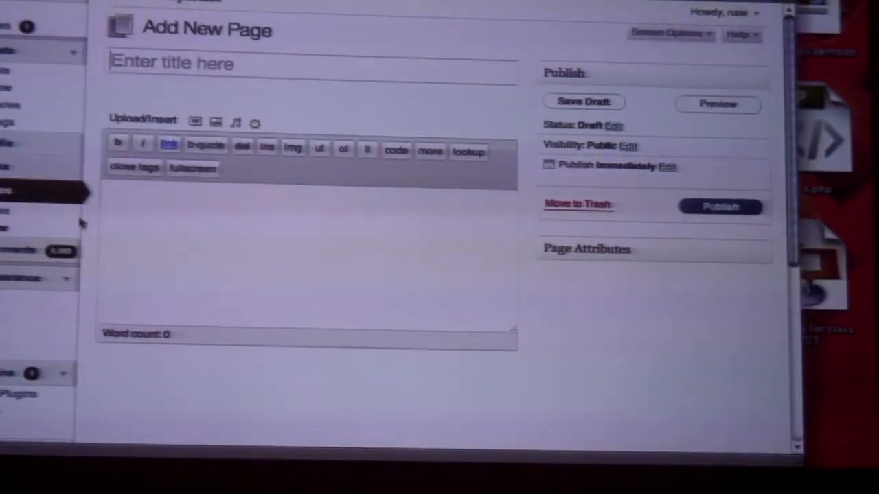
Title the page 'Portfolio' and fill its body with placeholder text
text(Portfolio)
click(309, 258)
text(dsf)
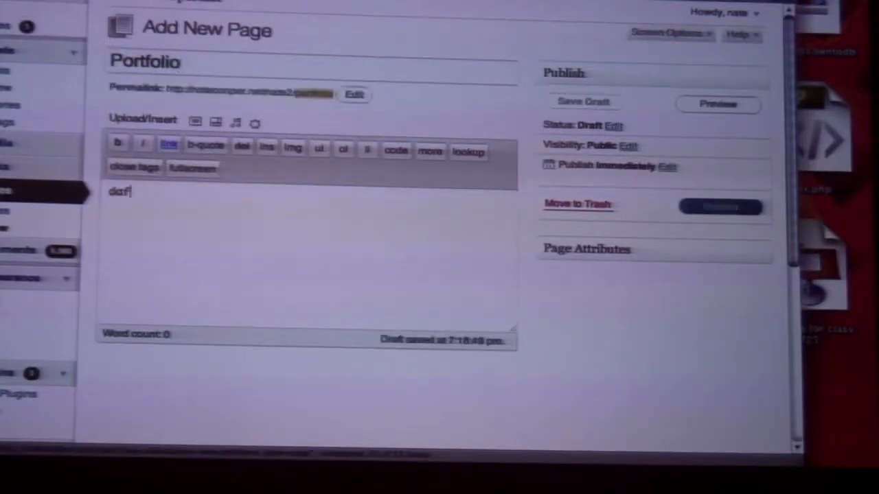
text(dafsdfdsajflksjfkasdjfkldsajkfjsdklafjklsdafjlkds)
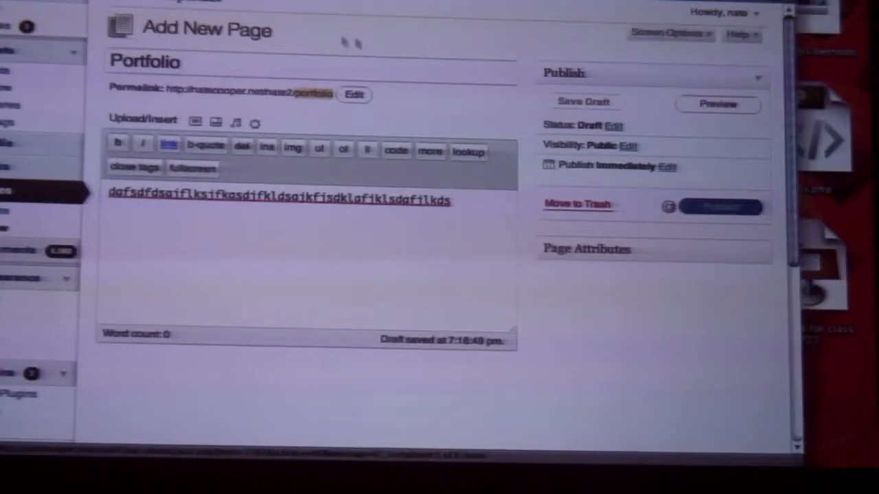
Publish the Portfolio page and open its link in the live site's top navigation
click(719, 207)
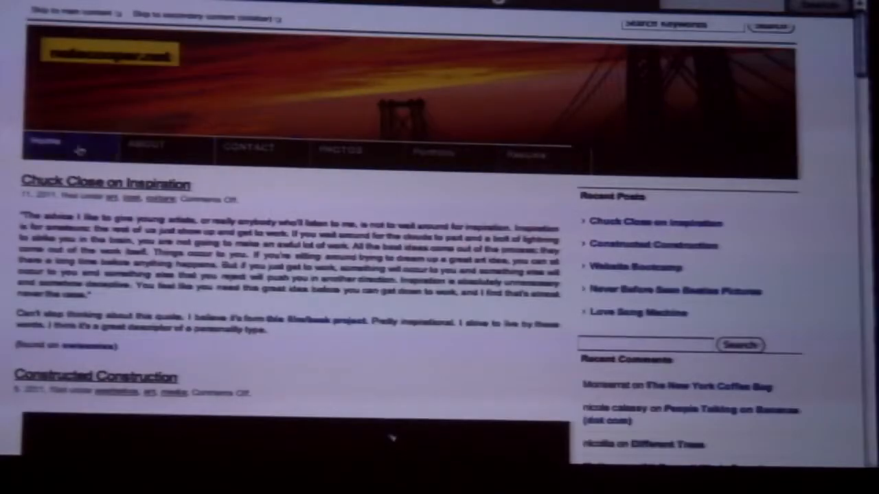
scroll(down, 3)
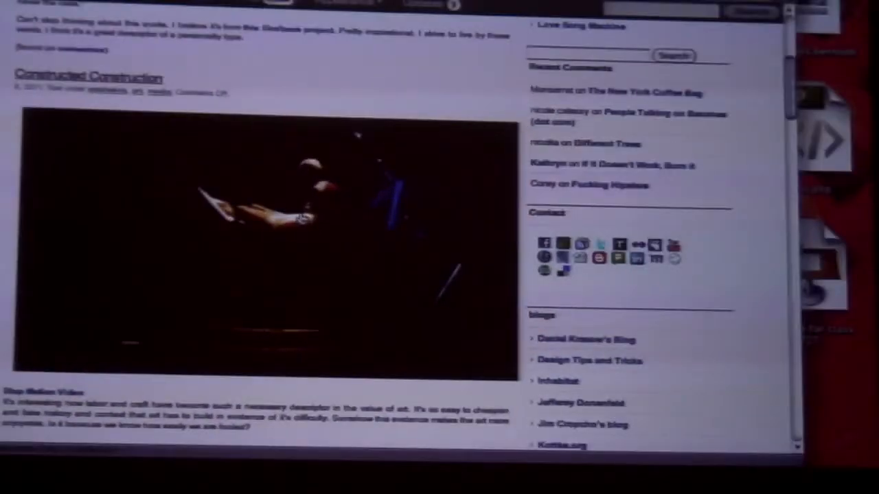
scroll(down, 3)
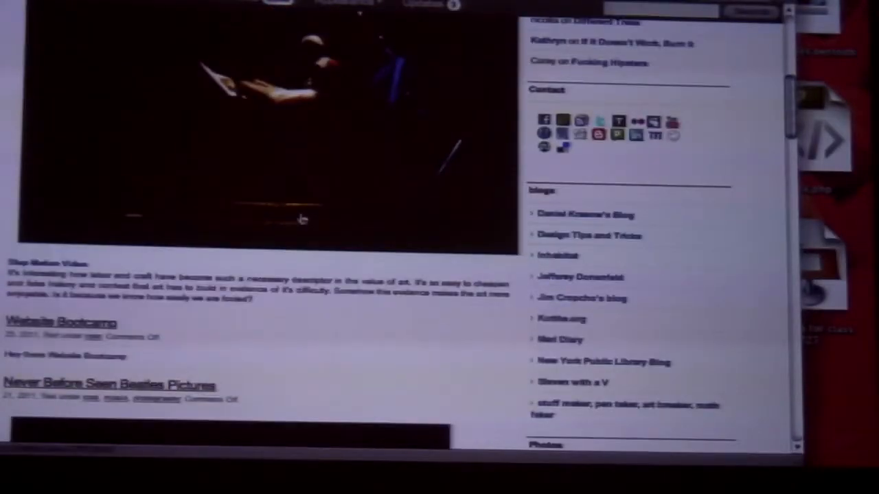
scroll(up, 3)
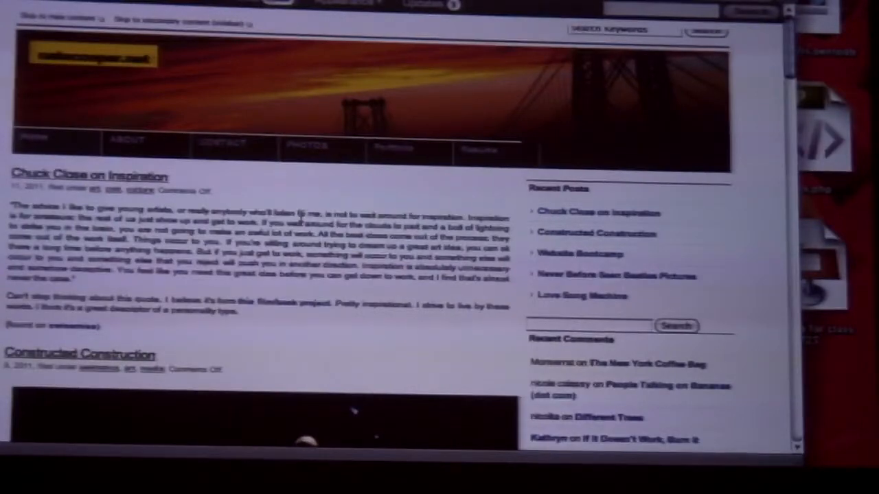
mouse_move(409, 149)
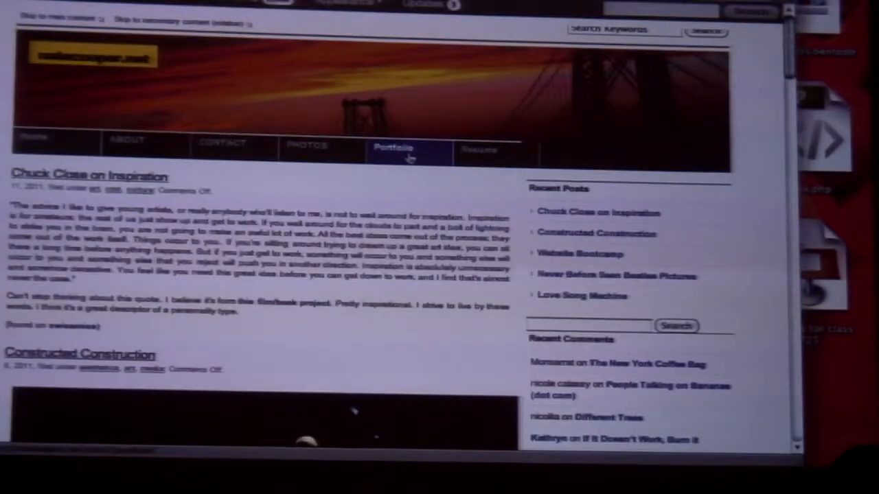
click(394, 146)
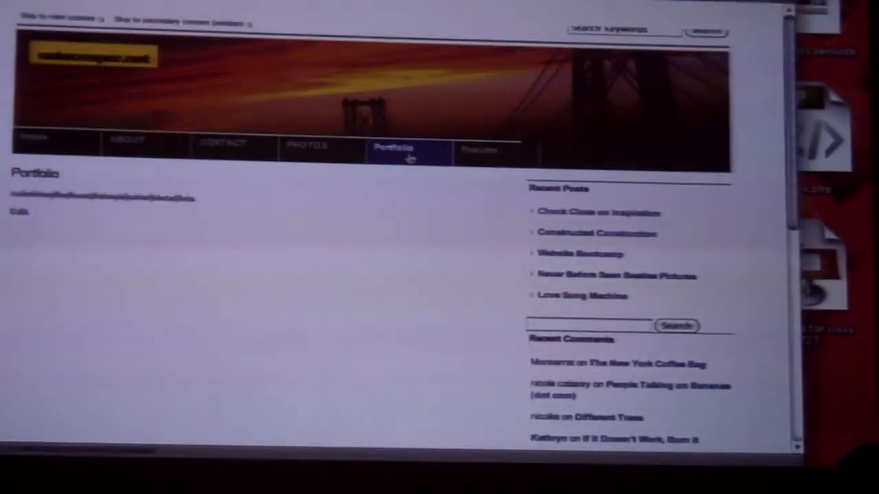